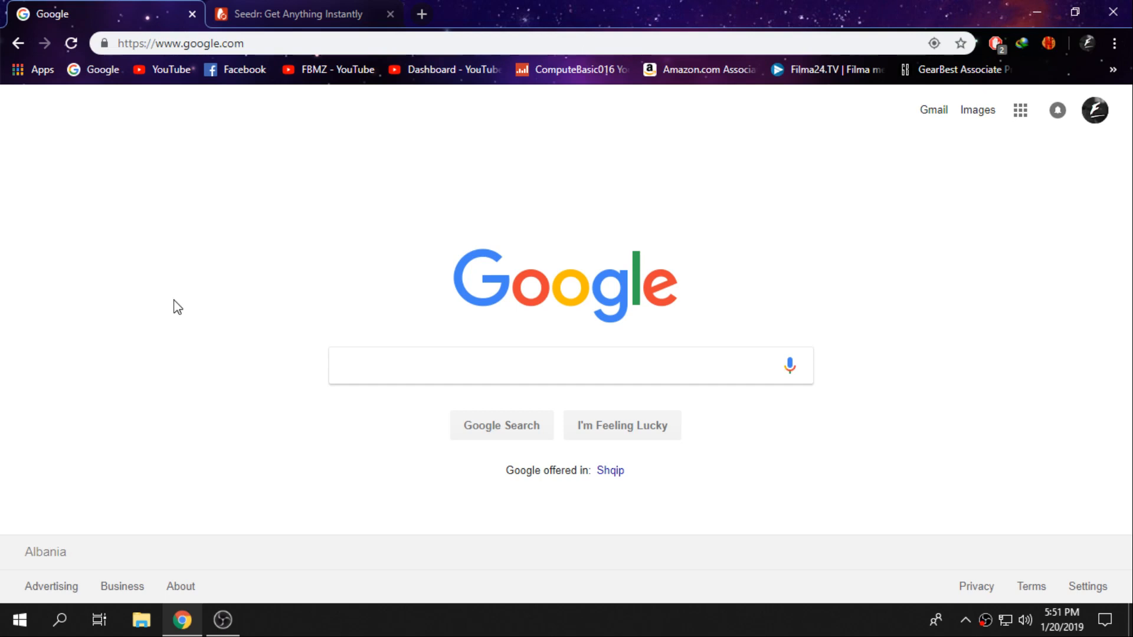
{"action": "mouse_move", "coordinate": [186, 248]}
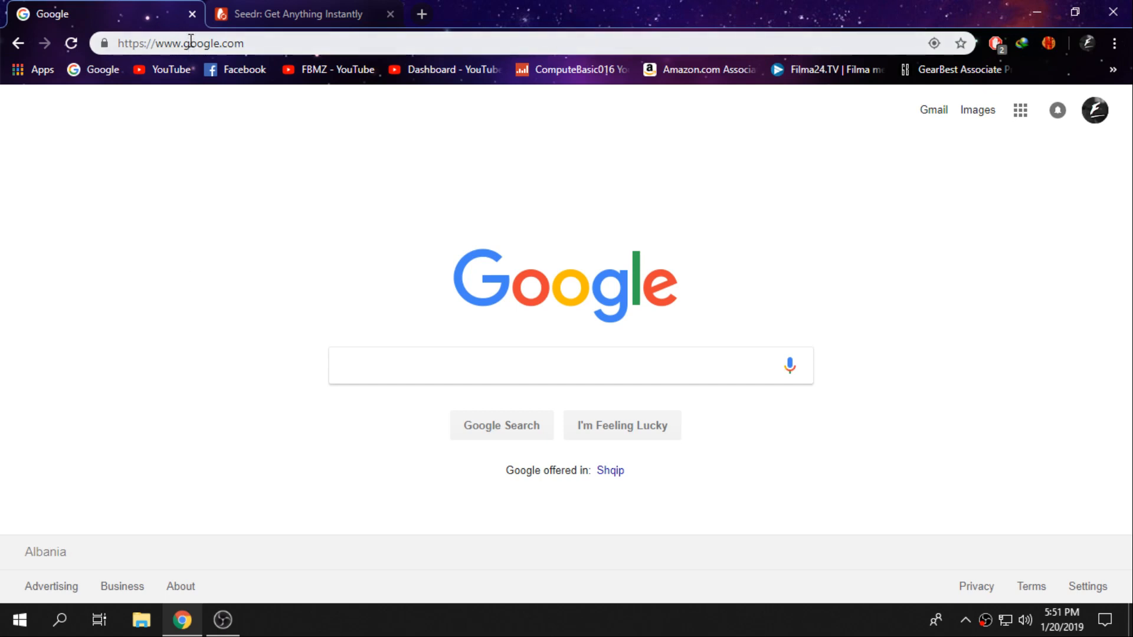
Load thepiratebay.org from the address bar
{"action": "left_click", "coordinate": [181, 43]}
{"action": "type", "text": "https://thepiratebay.org"}
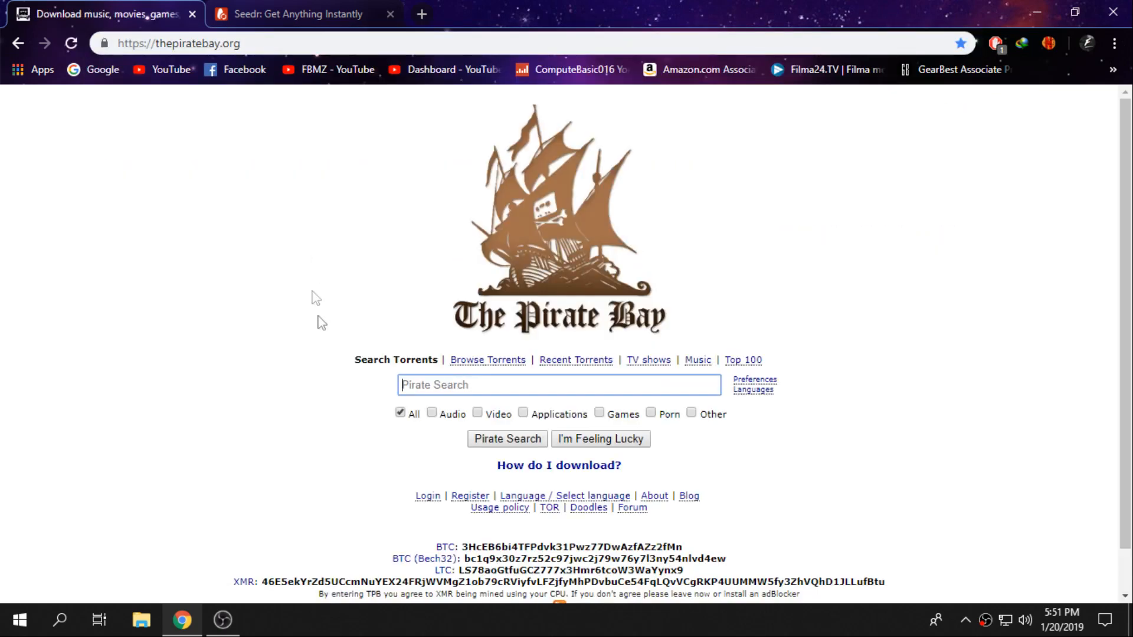
{"action": "mouse_move", "coordinate": [341, 296]}
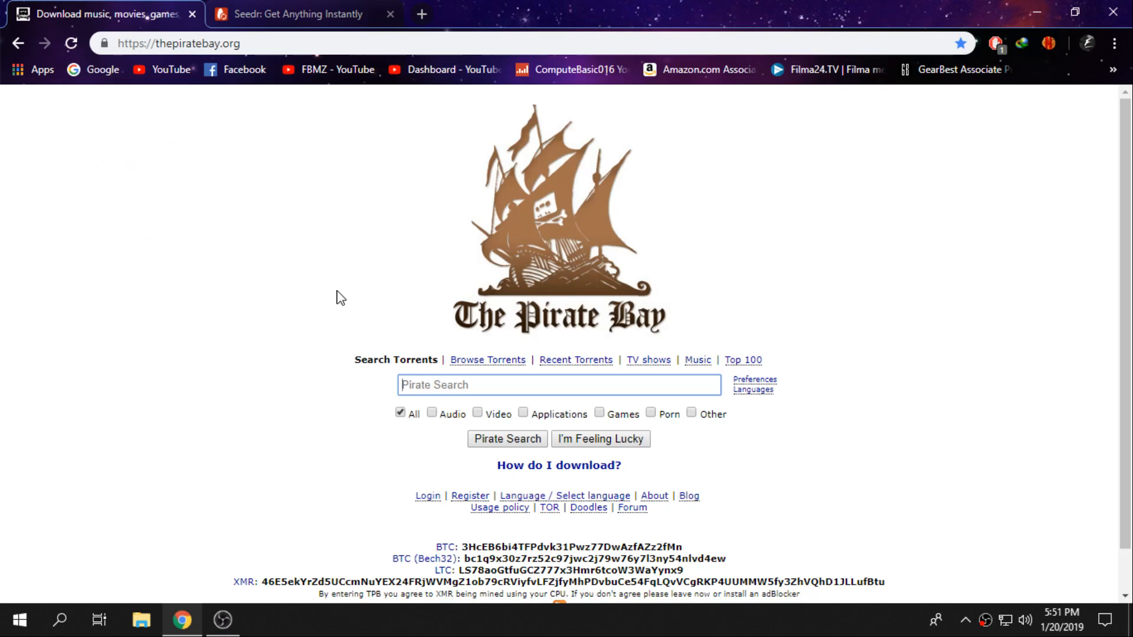
Search The Pirate Bay for 'ebooks' using the suggested term
{"action": "type", "text": "ebook"}
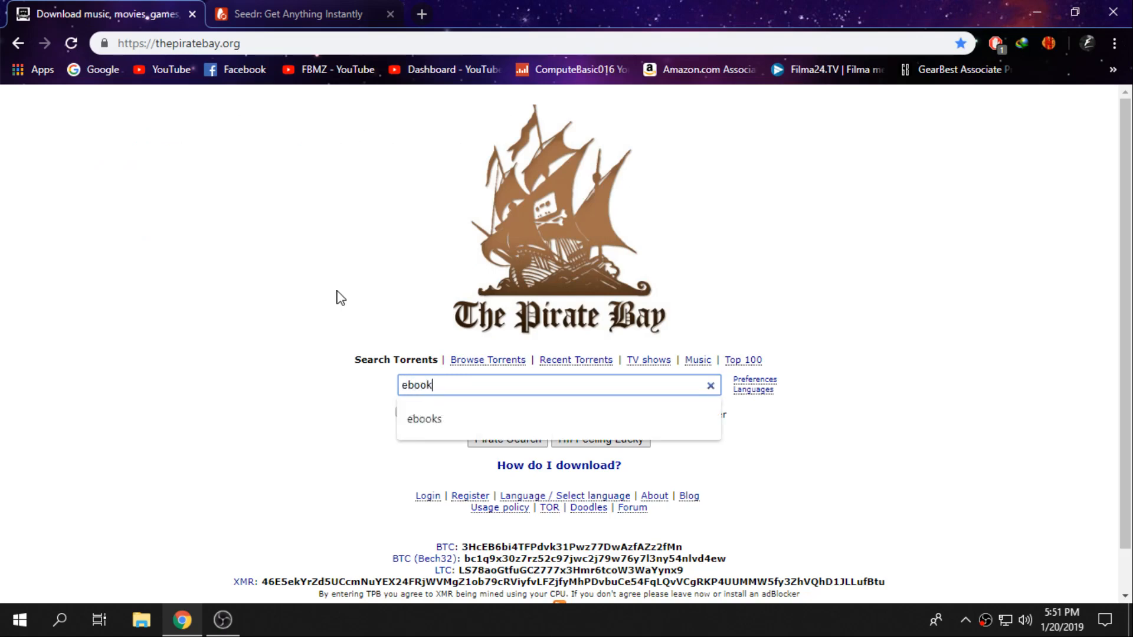
{"action": "left_click", "coordinate": [423, 419]}
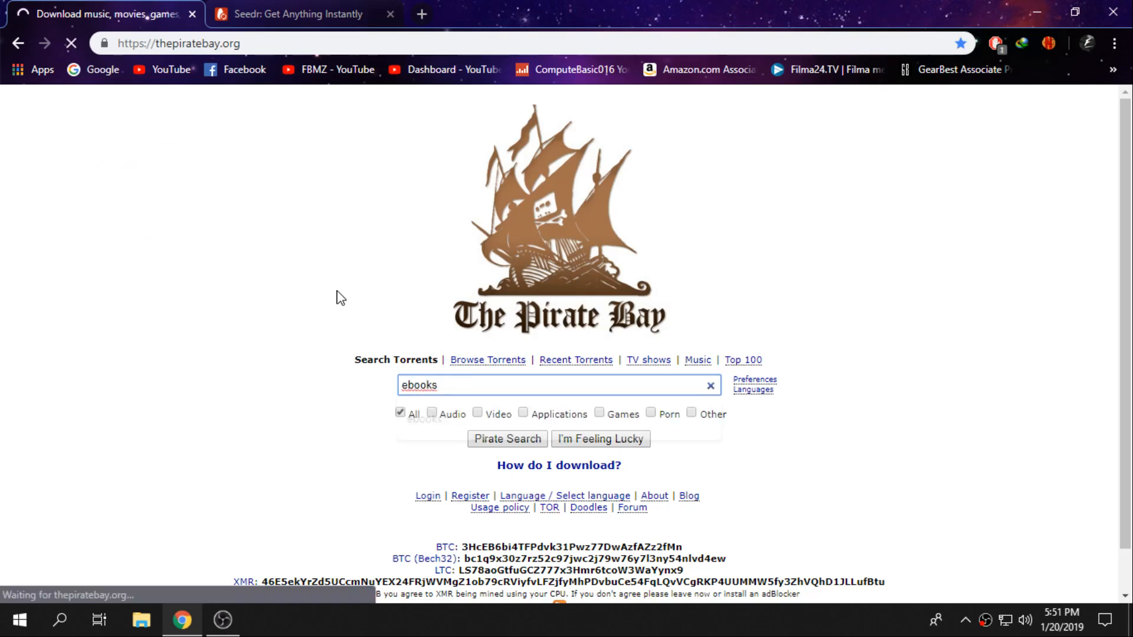
{"action": "left_click", "coordinate": [507, 439]}
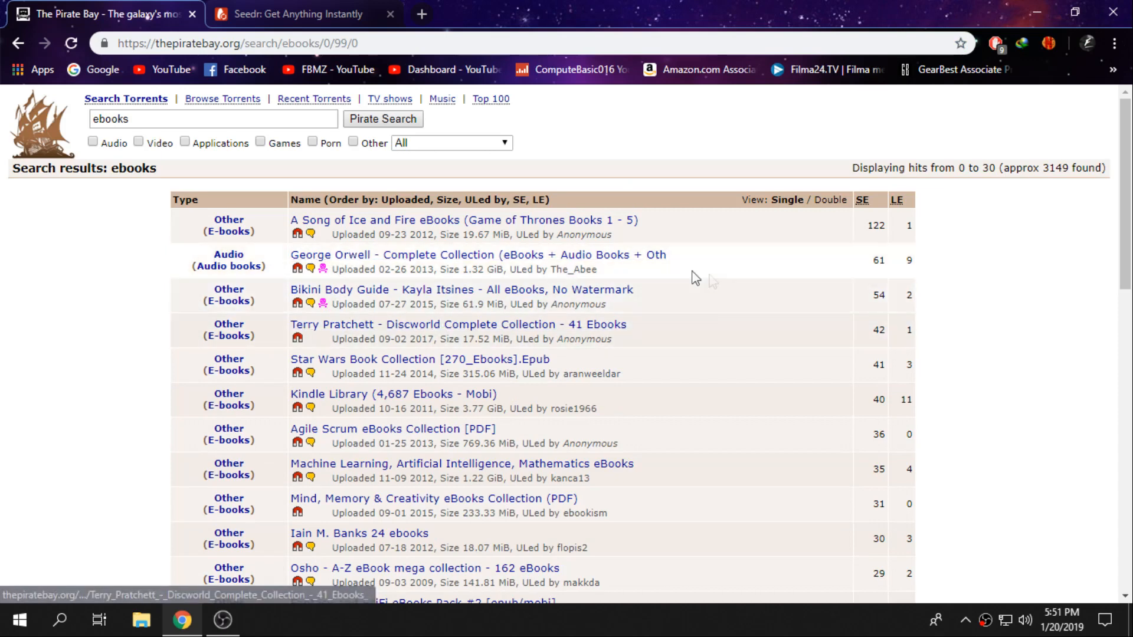
Open the George Orwell Complete Collection torrent and bring up its magnet link menu
{"action": "left_click", "coordinate": [476, 254]}
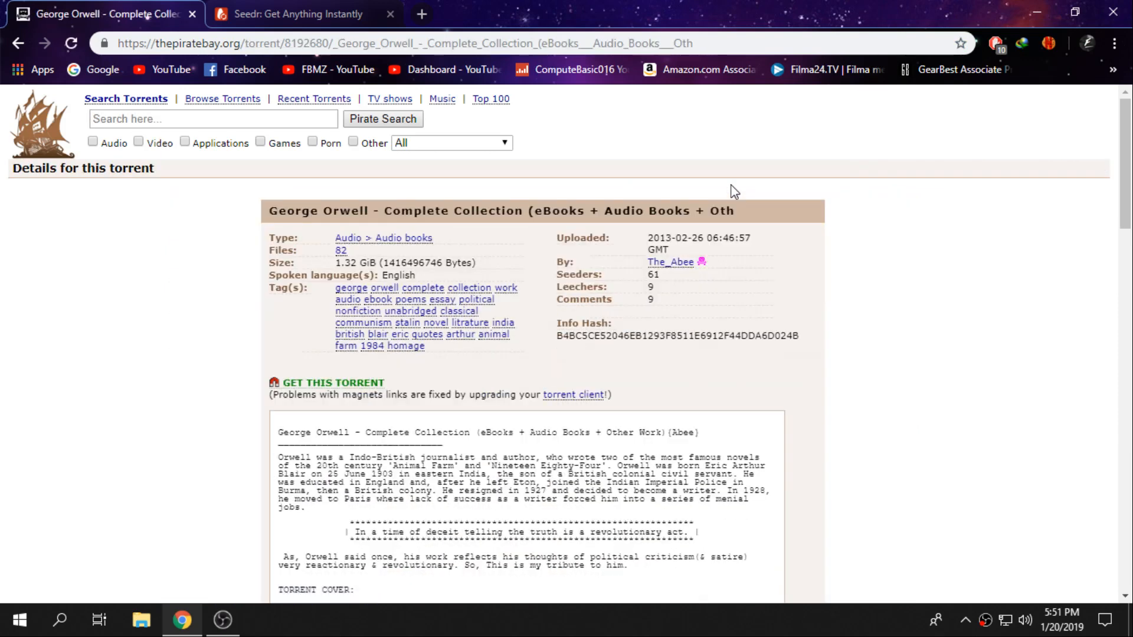
{"action": "mouse_move", "coordinate": [265, 222]}
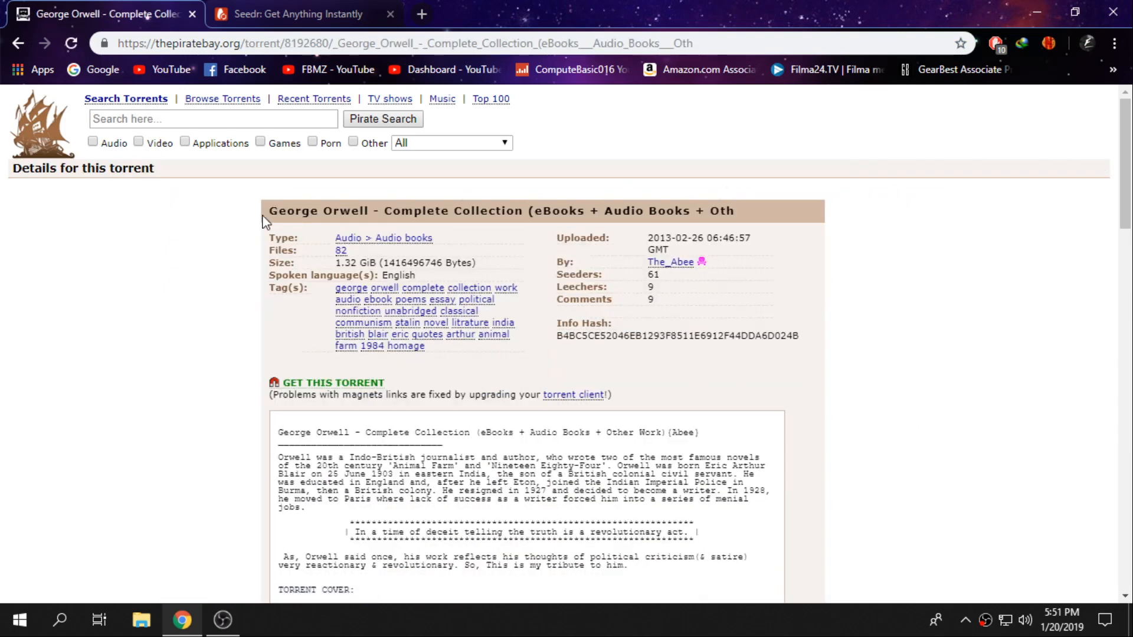
{"action": "scroll", "scroll_direction": "down", "scroll_amount": 3}
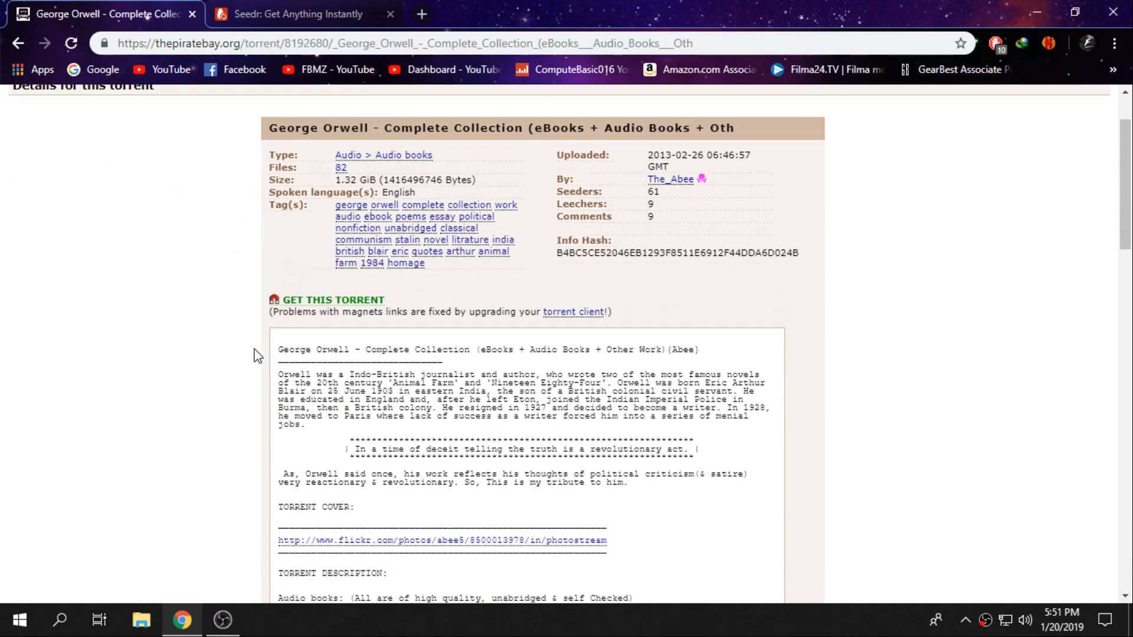
{"action": "mouse_move", "coordinate": [273, 301]}
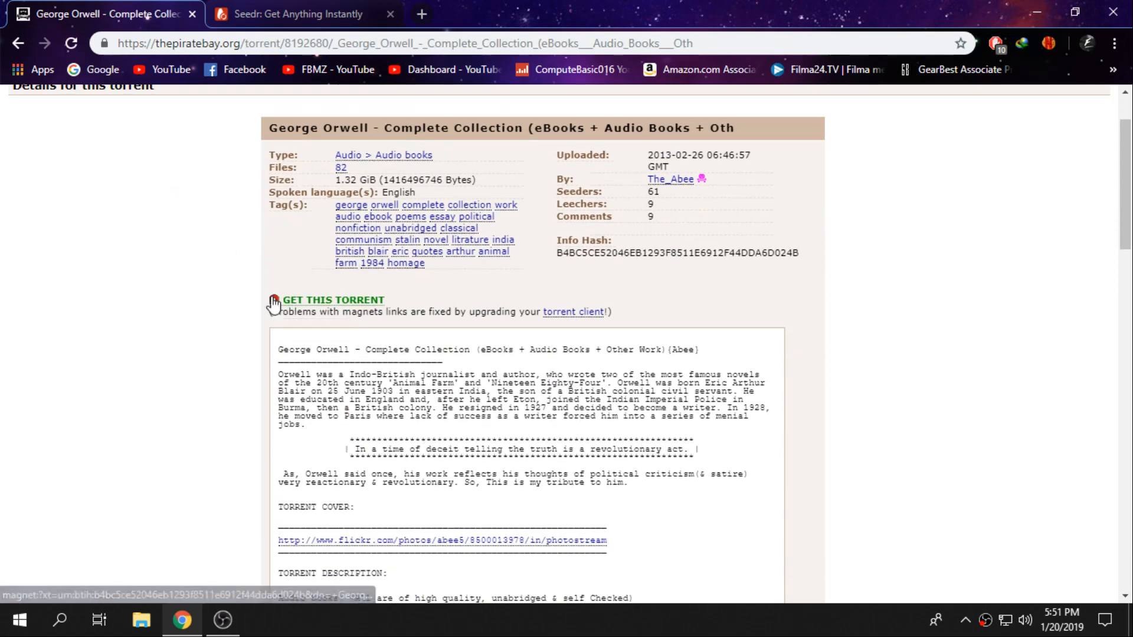
{"action": "mouse_move", "coordinate": [334, 299]}
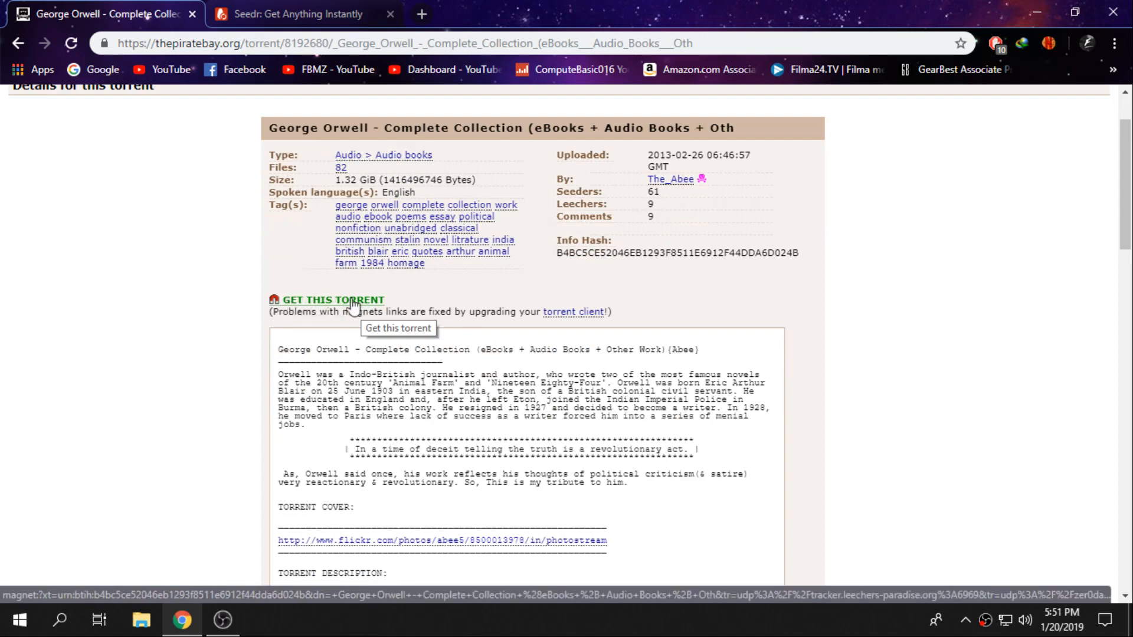
{"action": "right_click", "coordinate": [331, 300]}
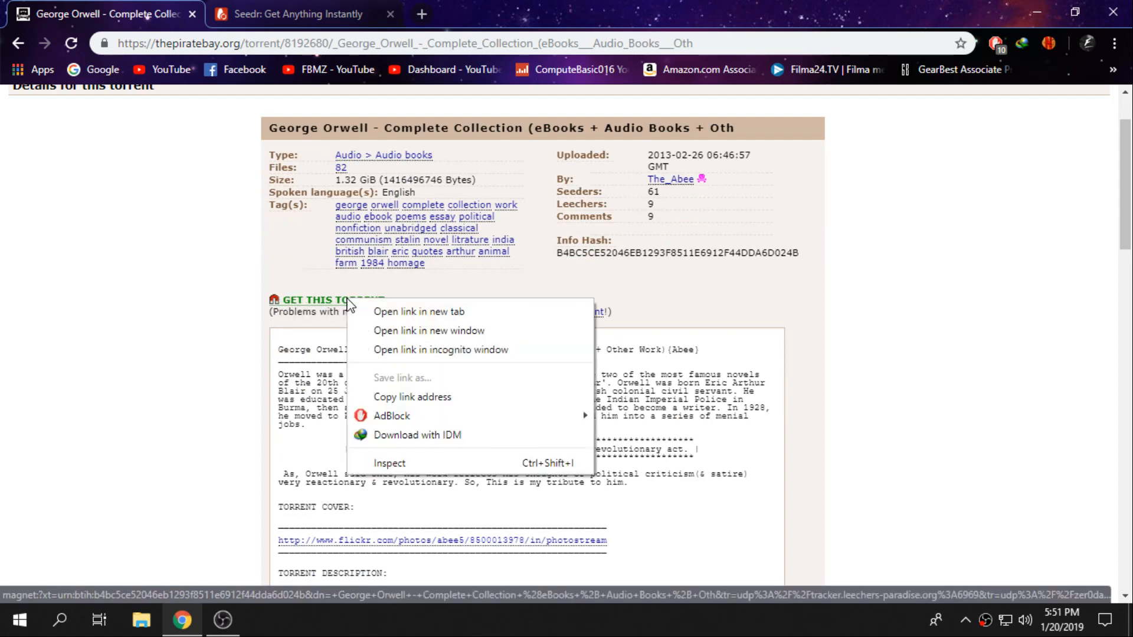
{"action": "mouse_move", "coordinate": [401, 403]}
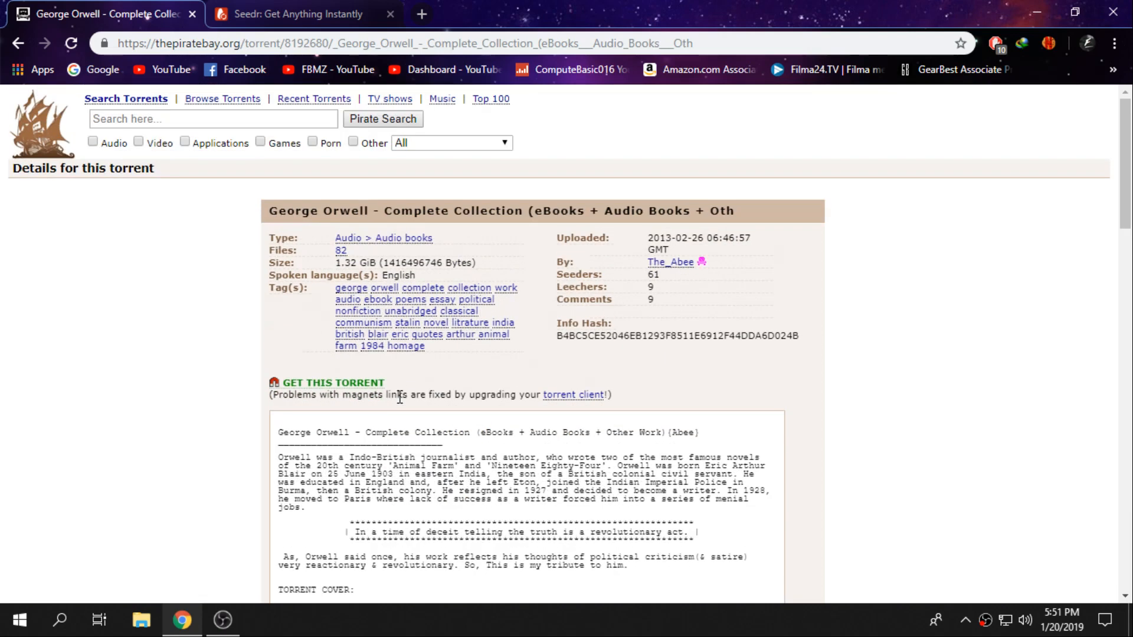
{"action": "mouse_move", "coordinate": [199, 116]}
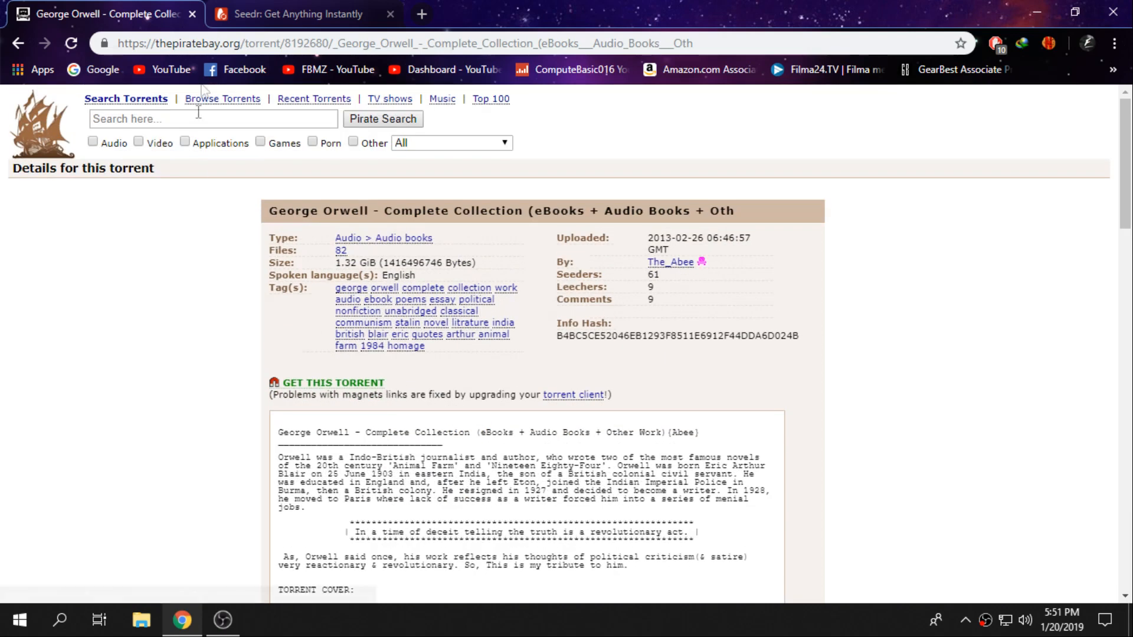
{"action": "mouse_move", "coordinate": [294, 14]}
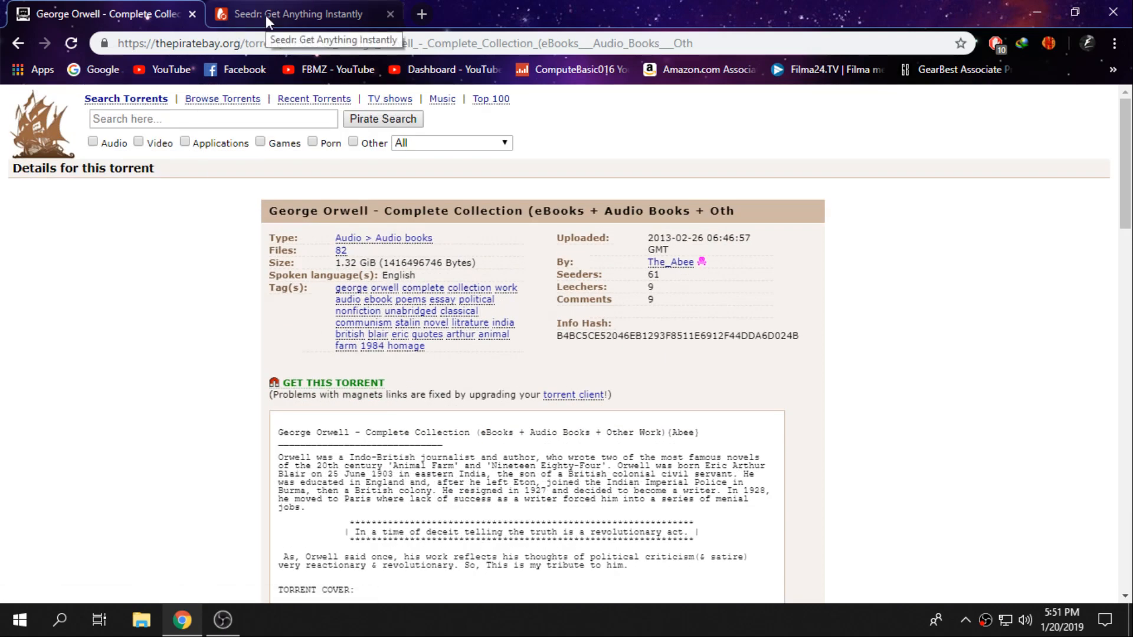
Log in to Seedr with the account email and password
{"action": "left_click", "coordinate": [303, 14]}
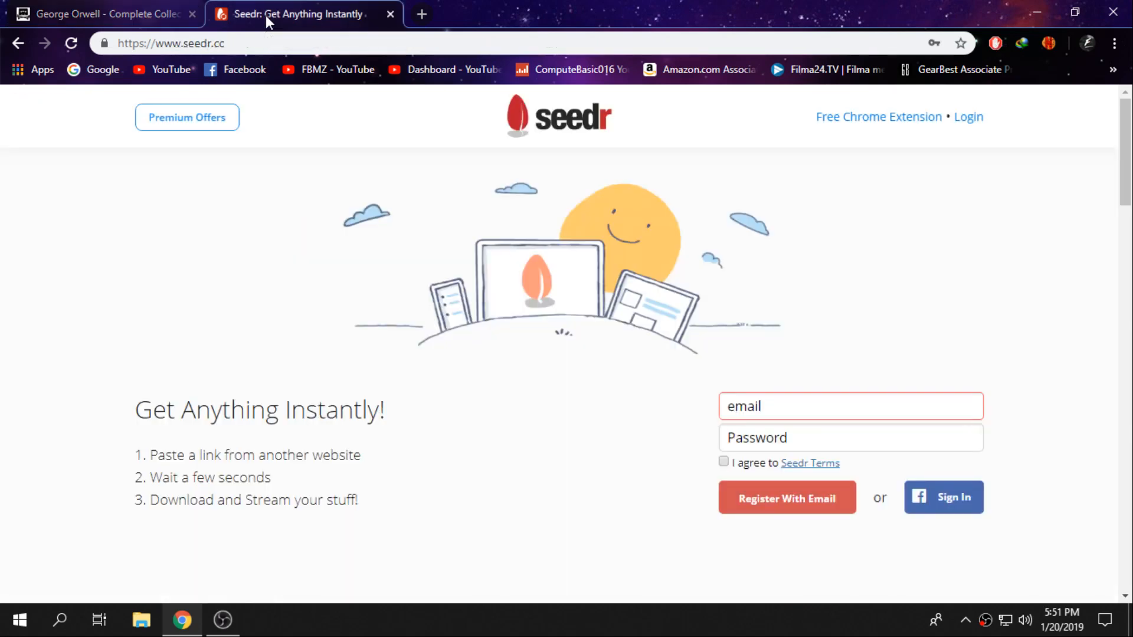
{"action": "left_click", "coordinate": [174, 43]}
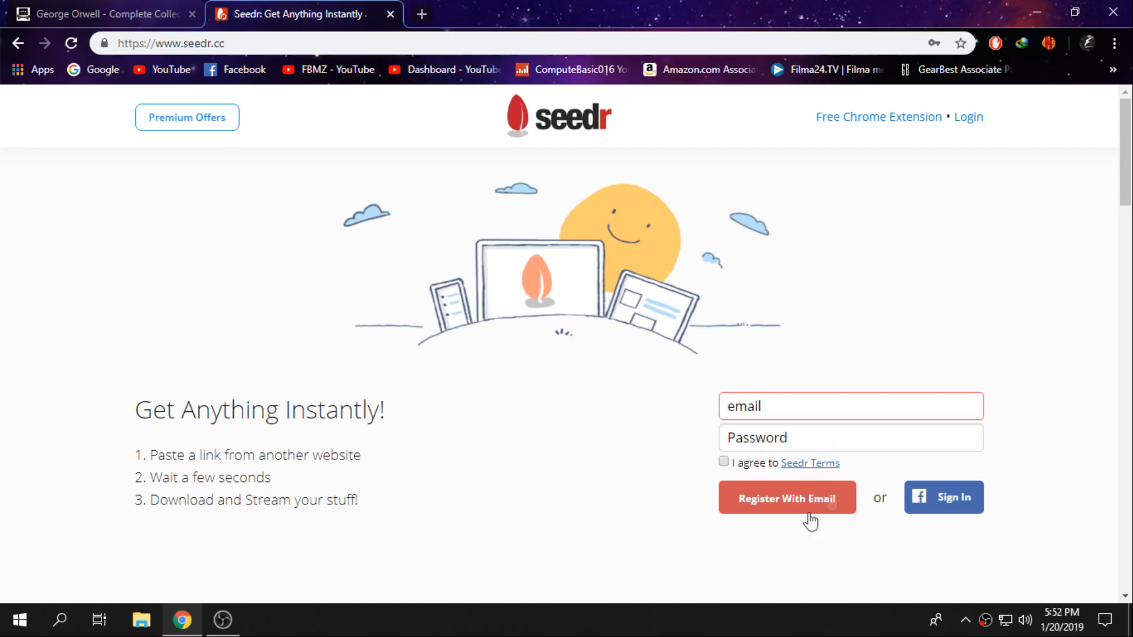
{"action": "mouse_move", "coordinate": [963, 381]}
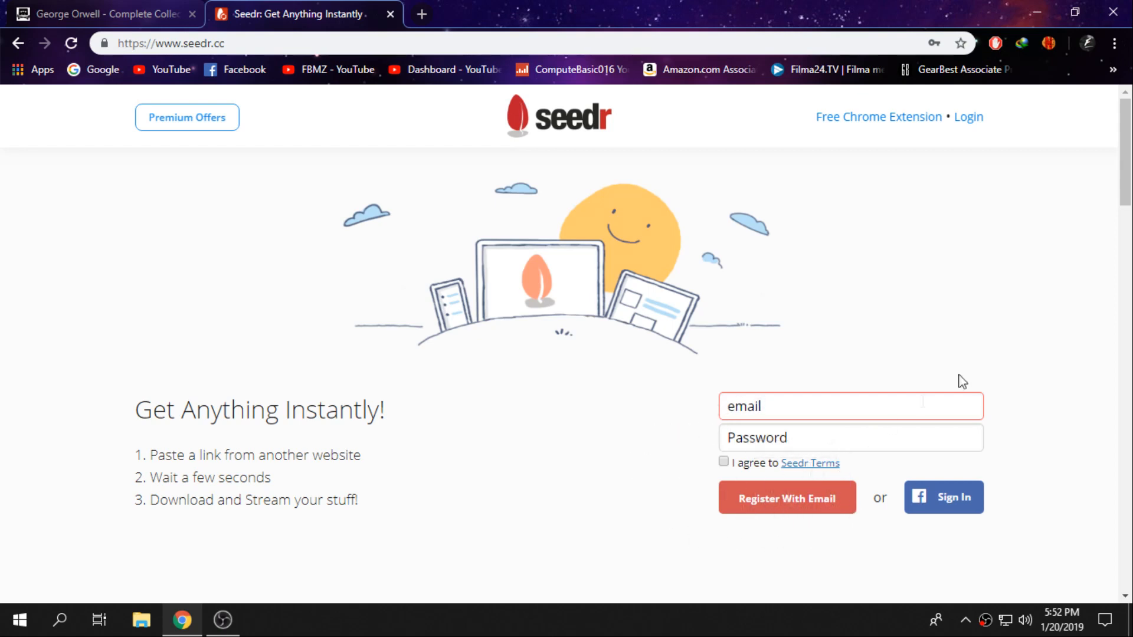
{"action": "mouse_move", "coordinate": [892, 274]}
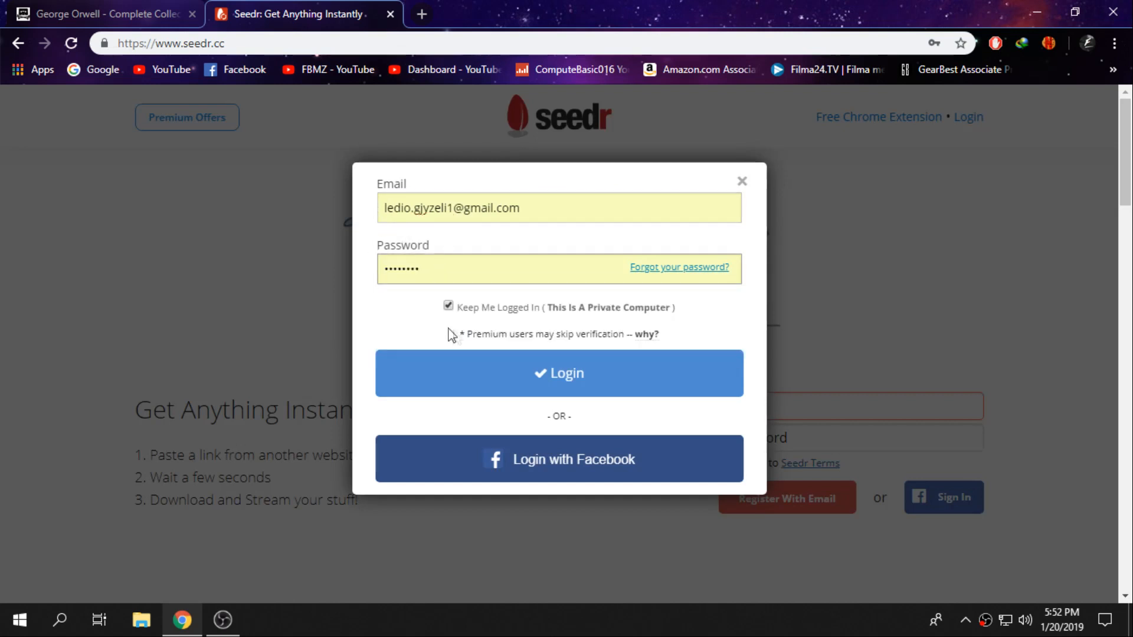
{"action": "mouse_move", "coordinate": [422, 316]}
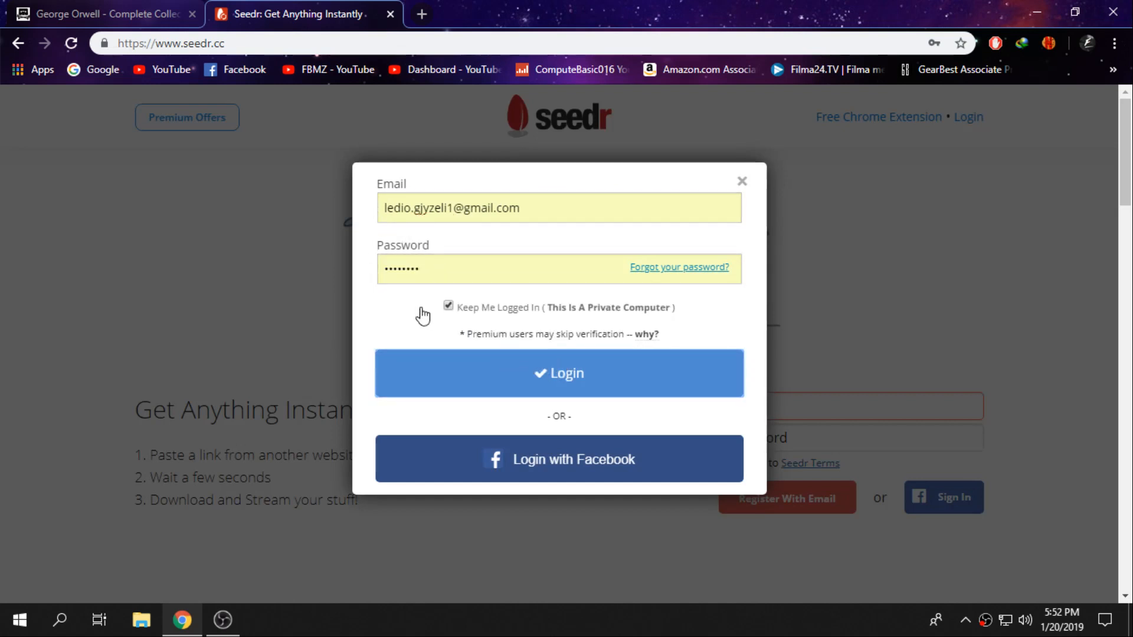
{"action": "left_click", "coordinate": [559, 373]}
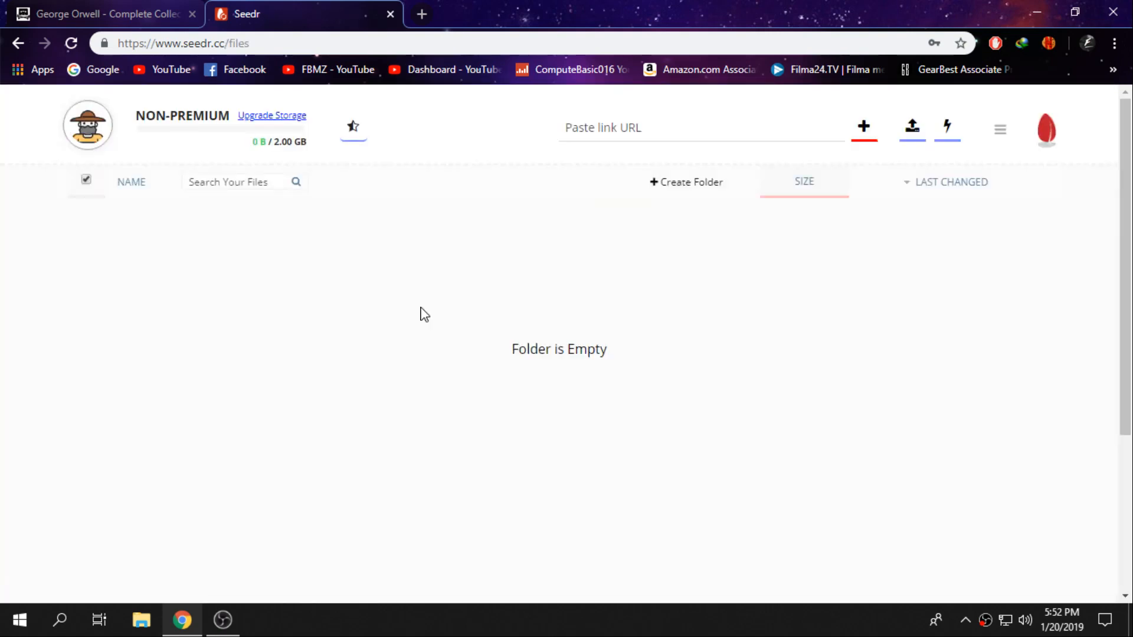
Paste the George Orwell magnet link into Seedr's link box and add it
{"action": "left_click", "coordinate": [105, 13]}
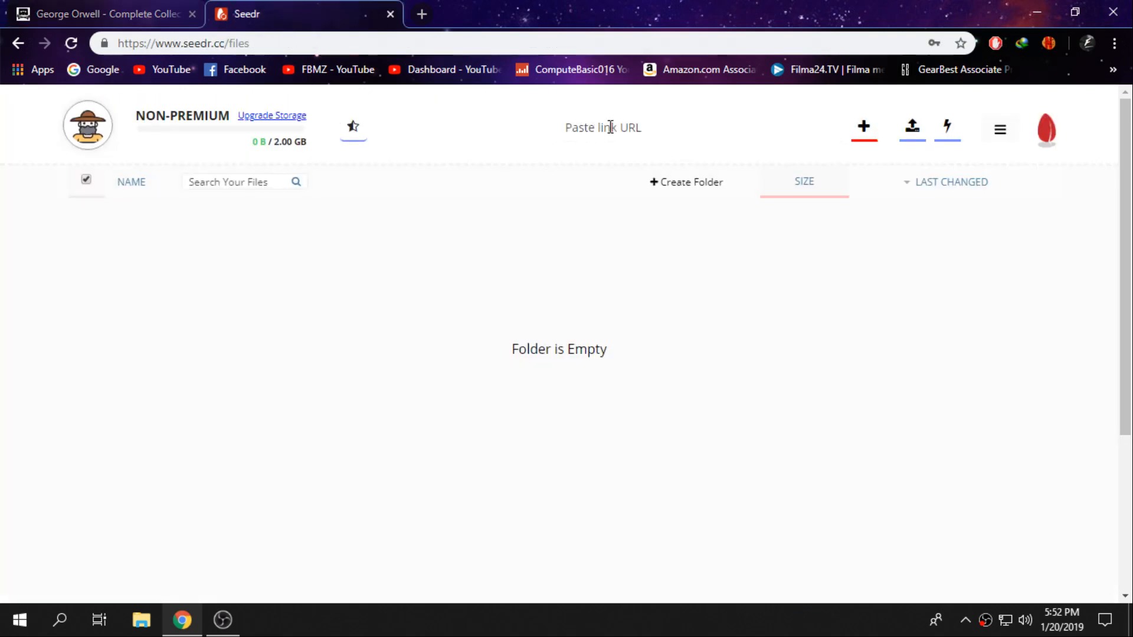
{"action": "right_click", "coordinate": [602, 127]}
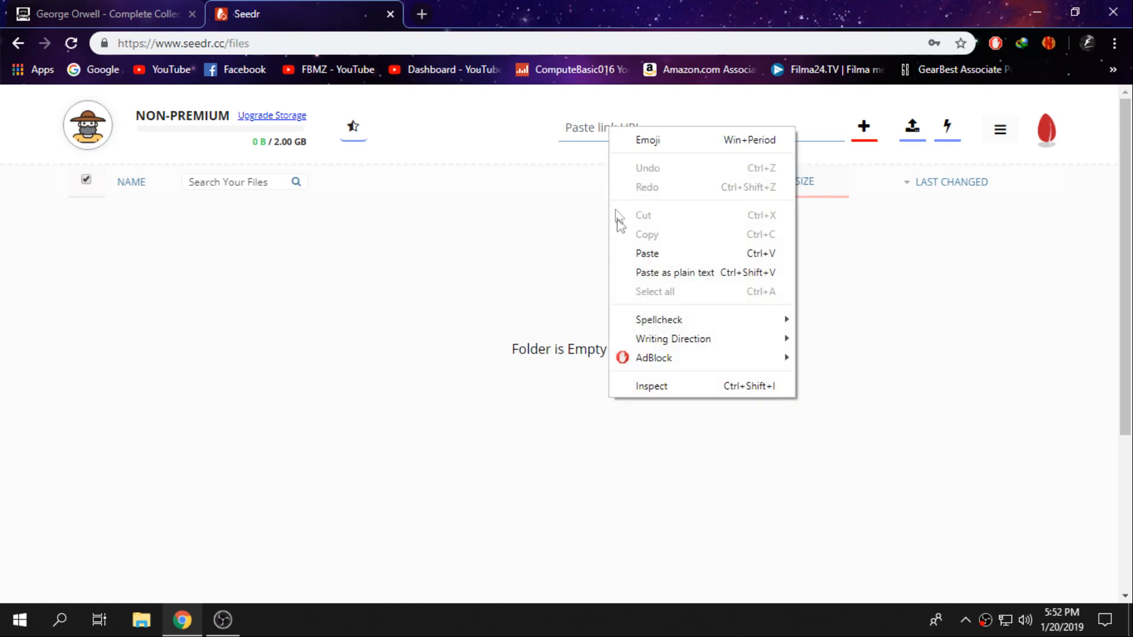
{"action": "left_click", "coordinate": [646, 253]}
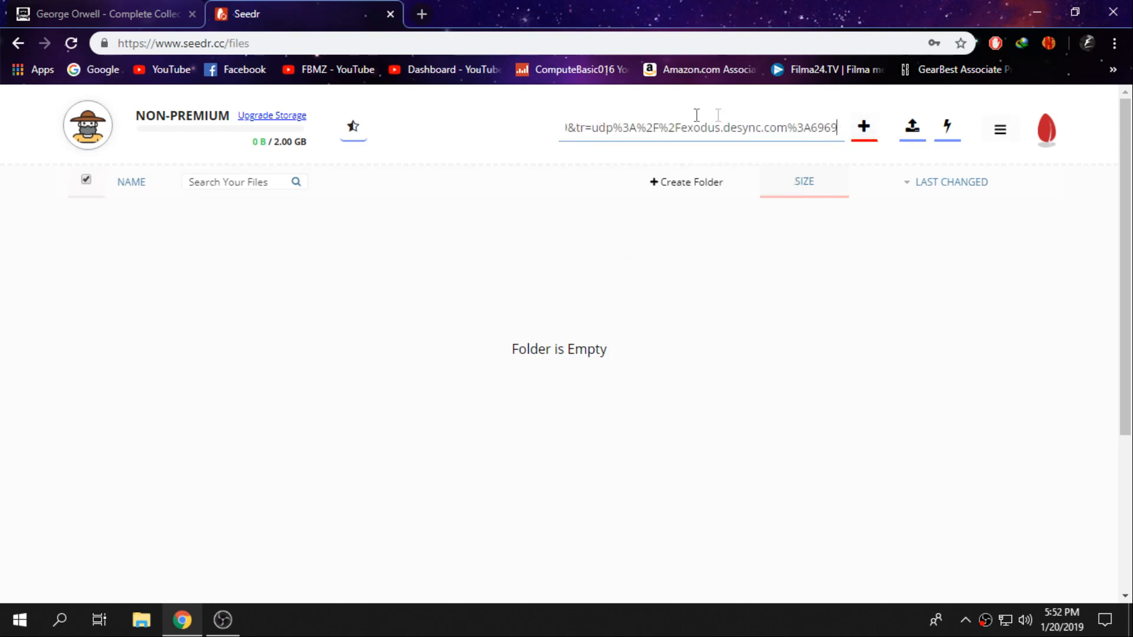
{"action": "left_click", "coordinate": [863, 129]}
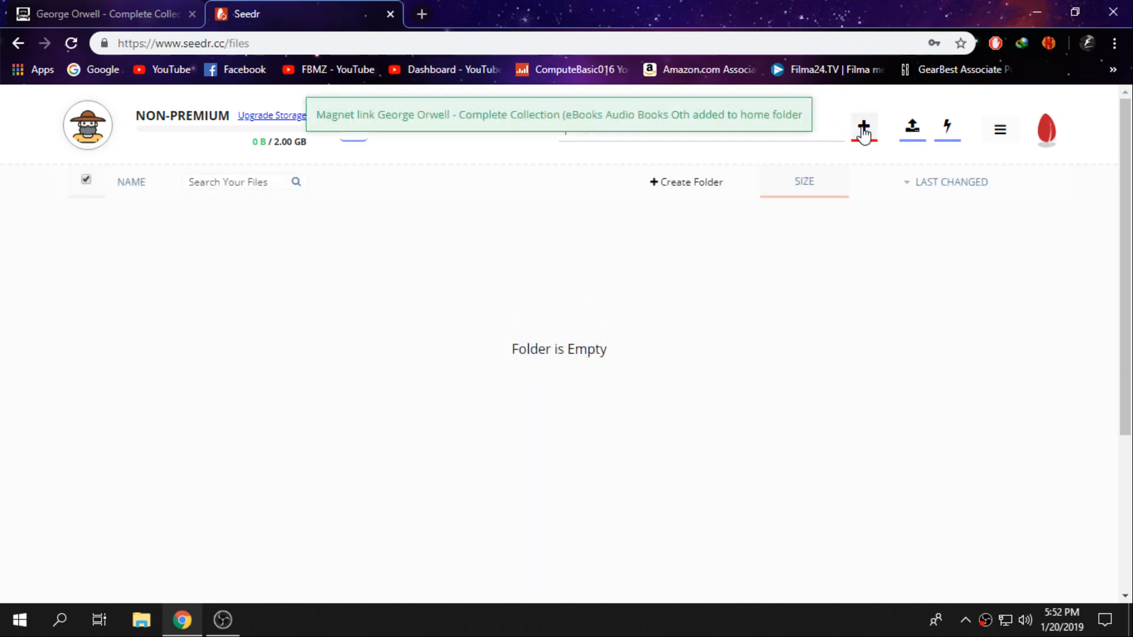
{"action": "left_click", "coordinate": [863, 128]}
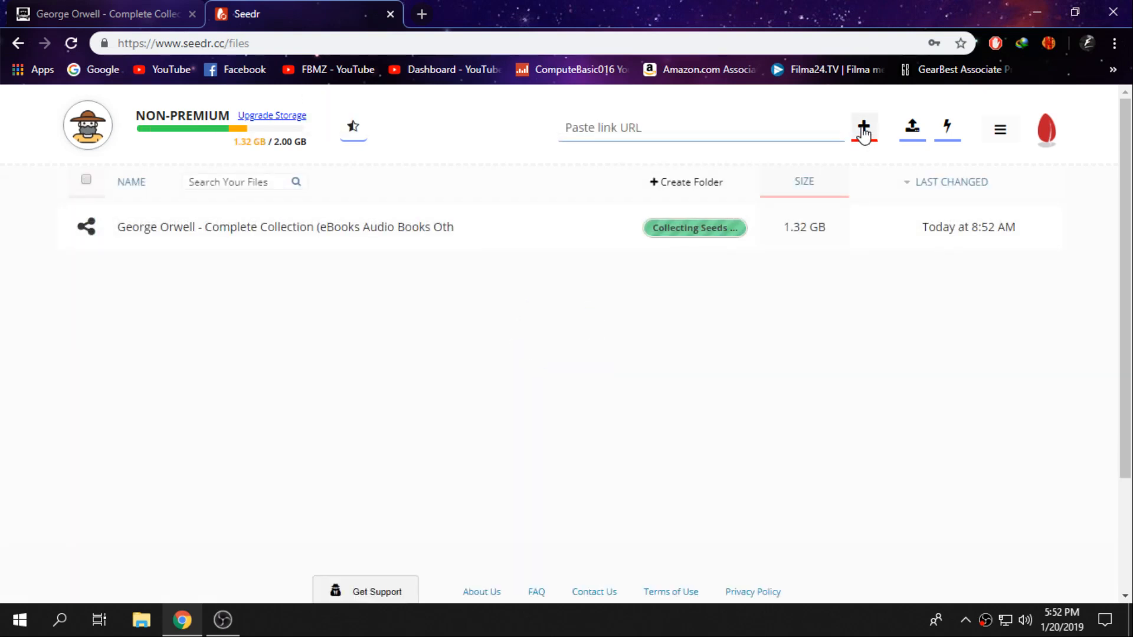
{"action": "left_click", "coordinate": [863, 129]}
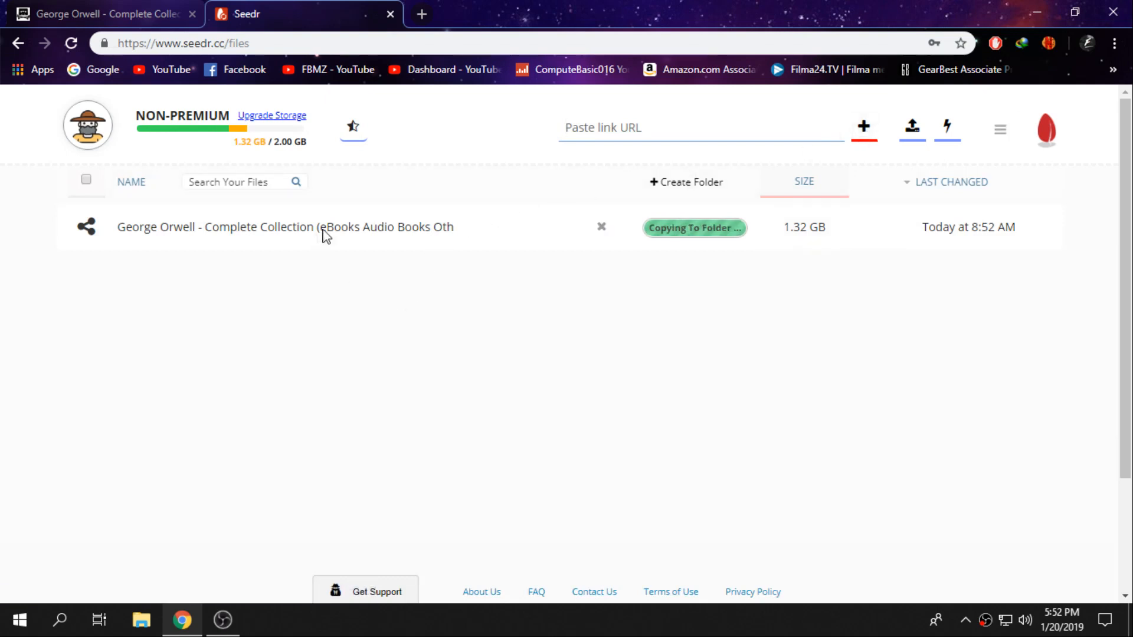
{"action": "mouse_move", "coordinate": [428, 311]}
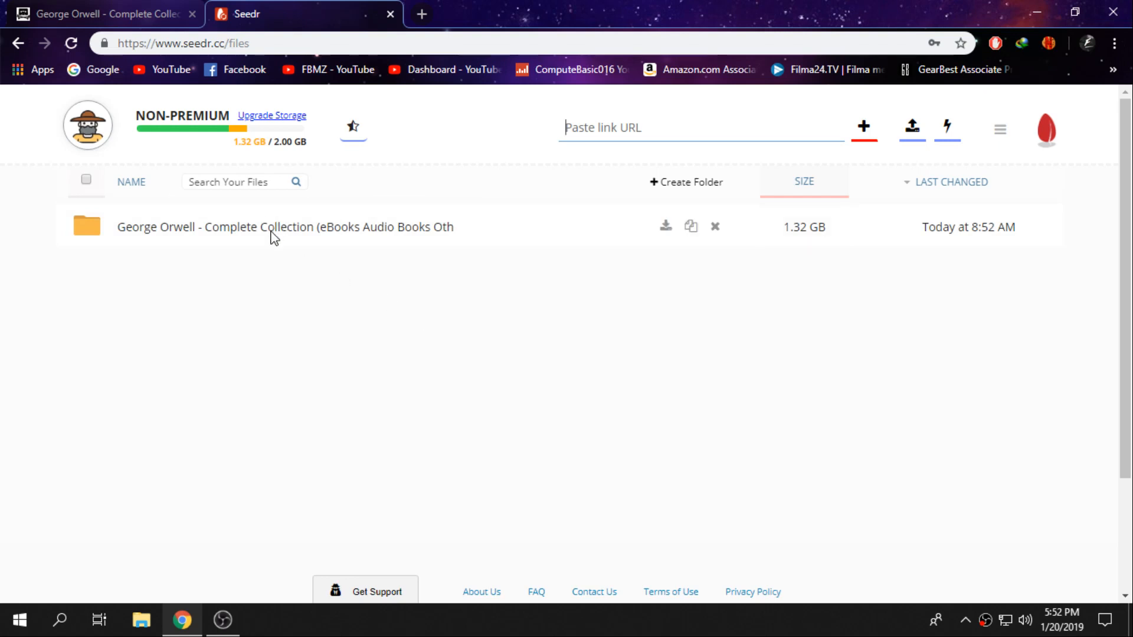
{"action": "mouse_move", "coordinate": [461, 331]}
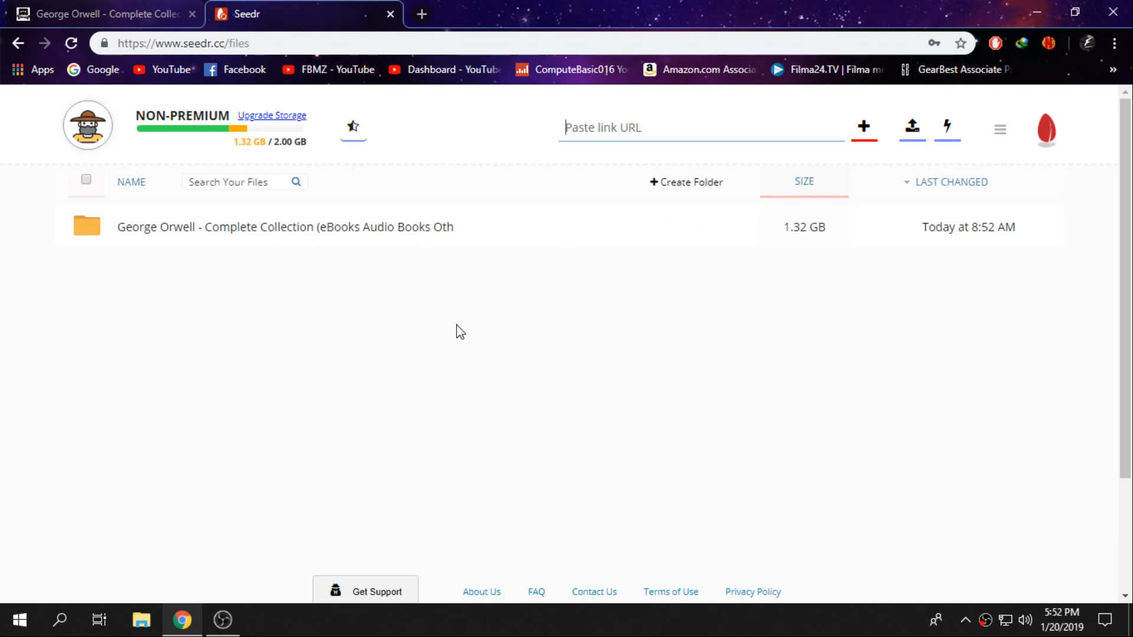
{"action": "mouse_move", "coordinate": [186, 231]}
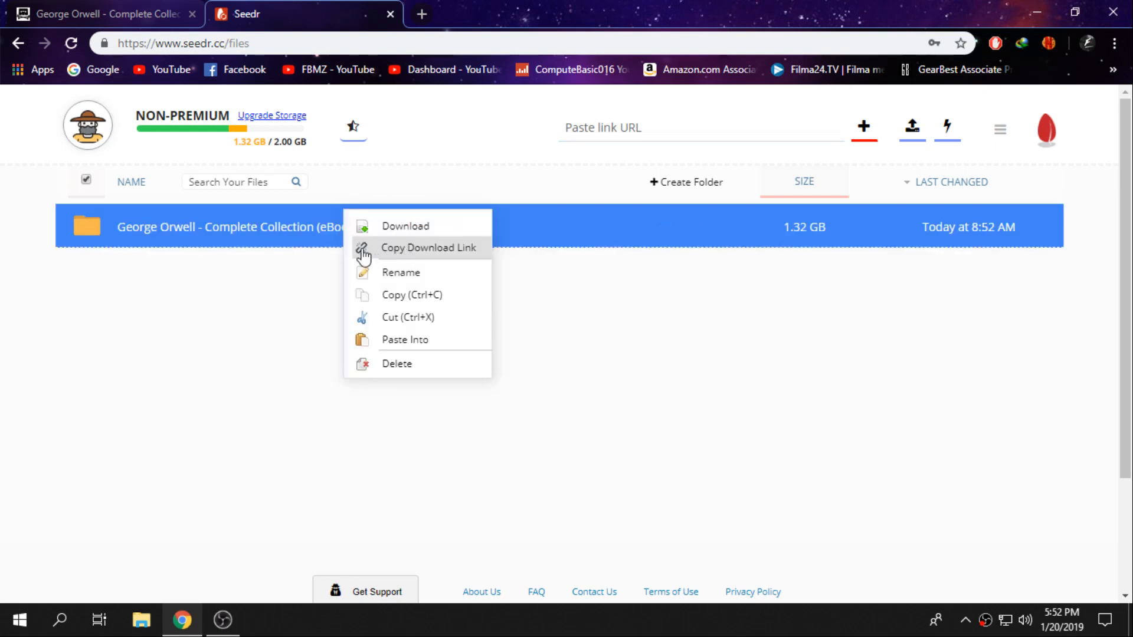
Copy Download Link for the George Orwell folder
{"action": "left_click", "coordinate": [428, 247]}
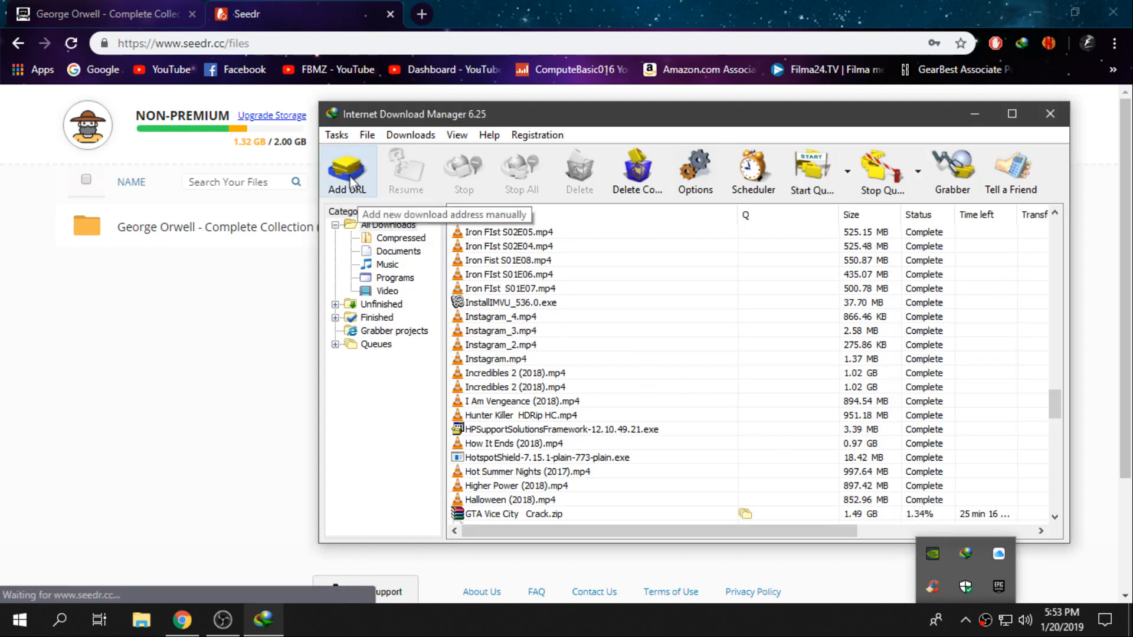
Add the copied Seedr link as a new IDM download and start it
{"action": "left_click", "coordinate": [348, 171]}
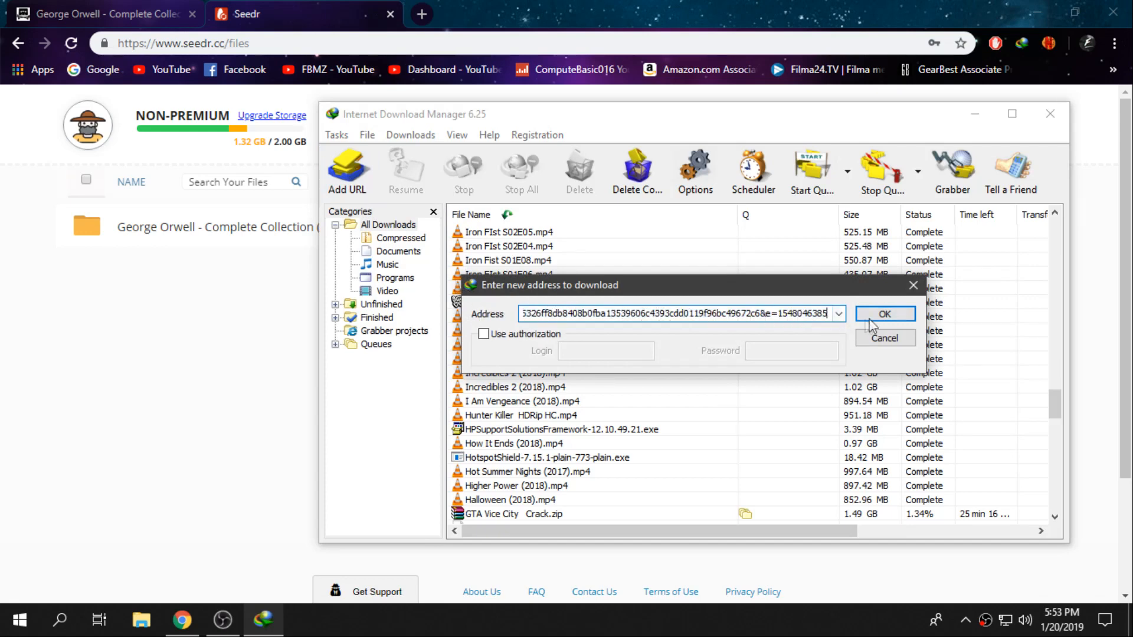
{"action": "left_click", "coordinate": [884, 313]}
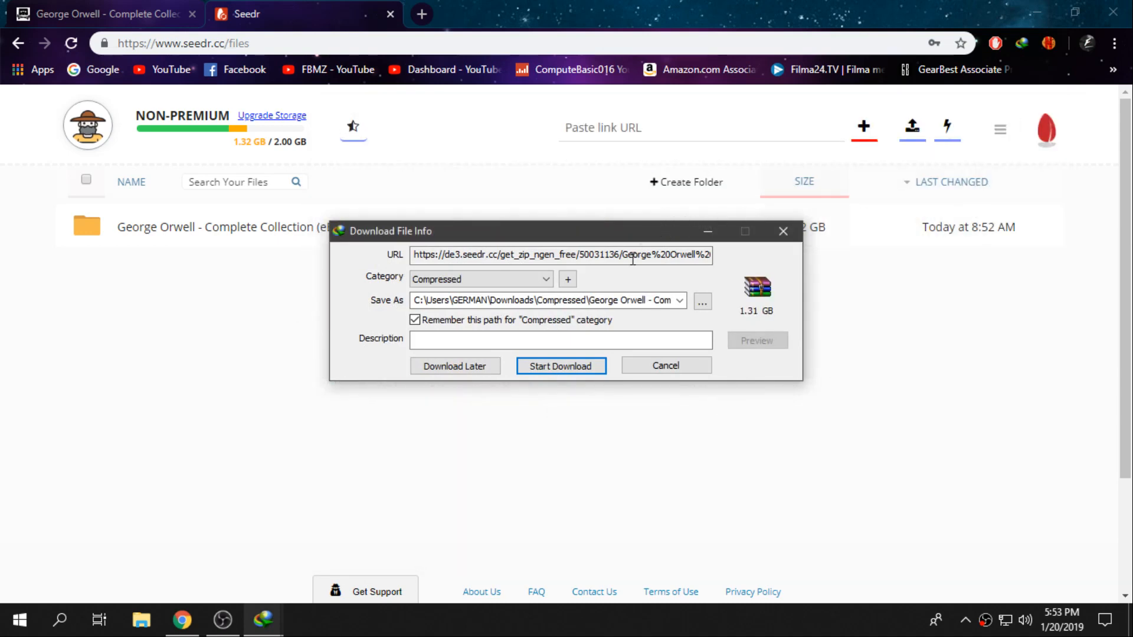
{"action": "left_click", "coordinate": [561, 365]}
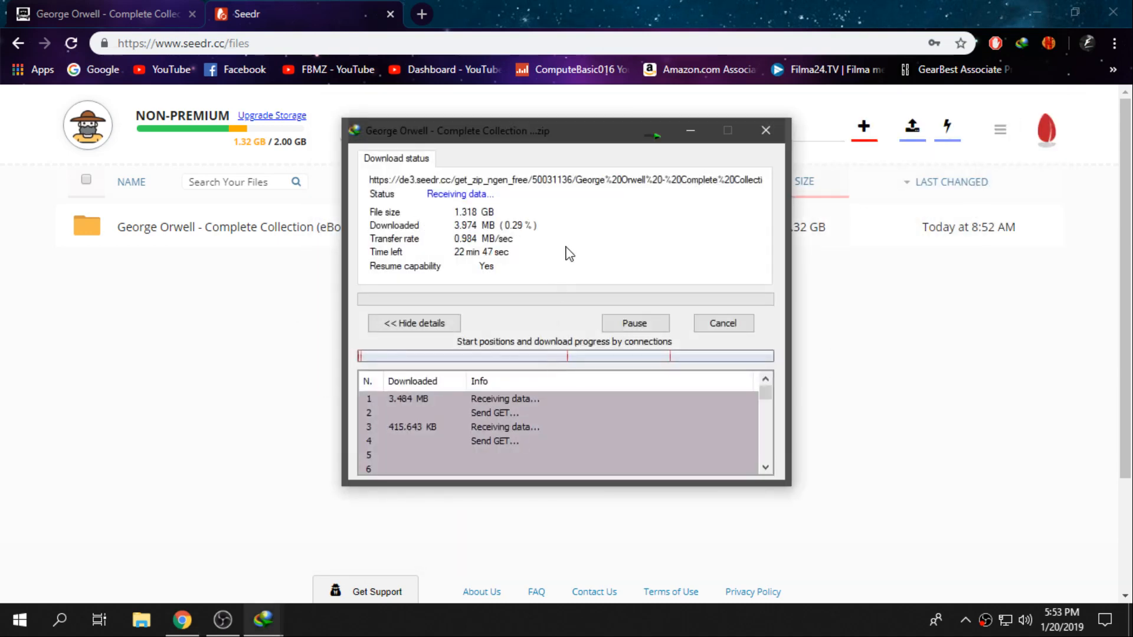